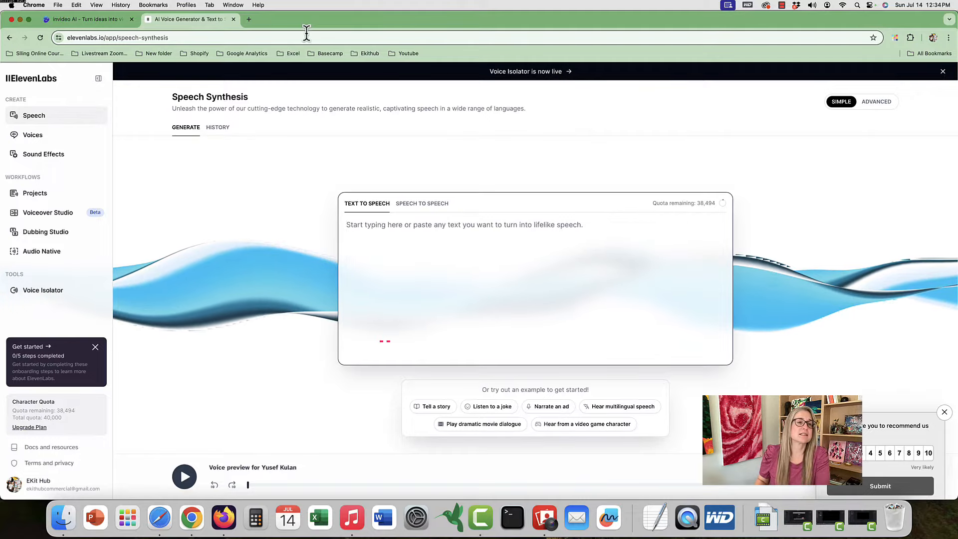
# Step: Open the Voices library and play the Antoni and Brian voice previews
pyautogui.click(32, 134)
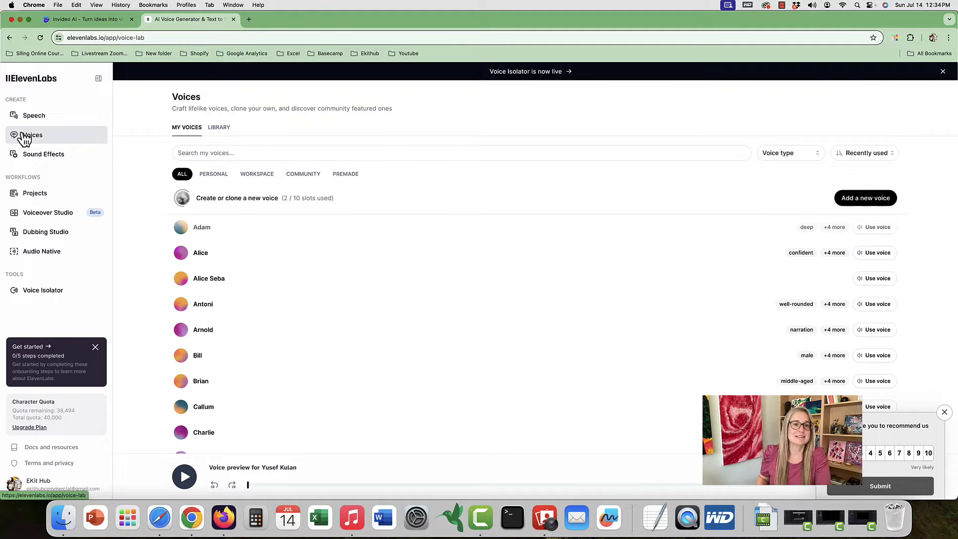
pyautogui.moveTo(185, 251)
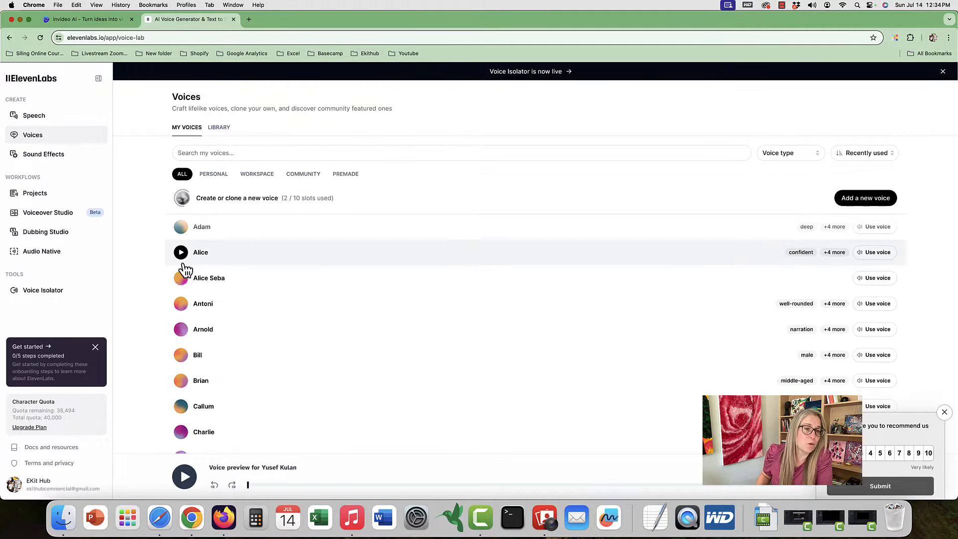
pyautogui.scroll(-3)
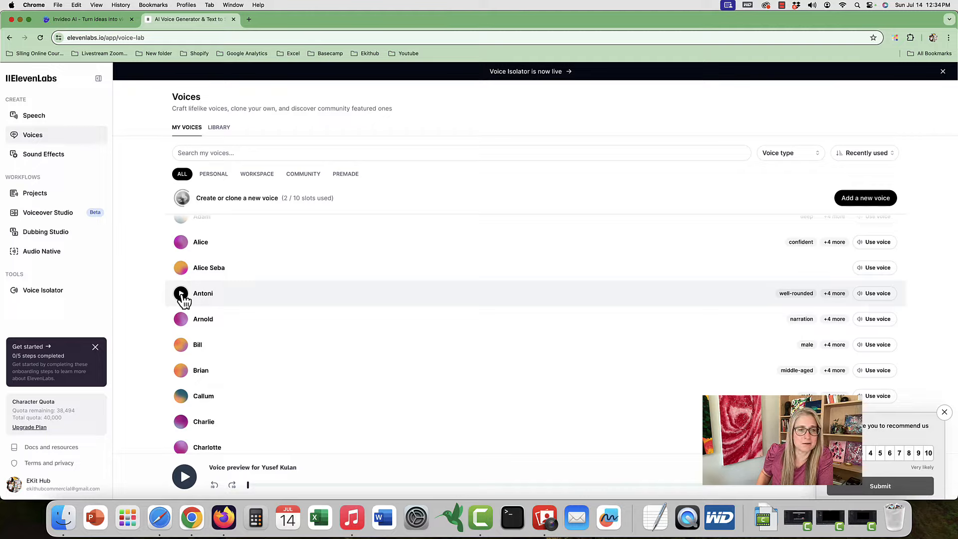
pyautogui.click(181, 294)
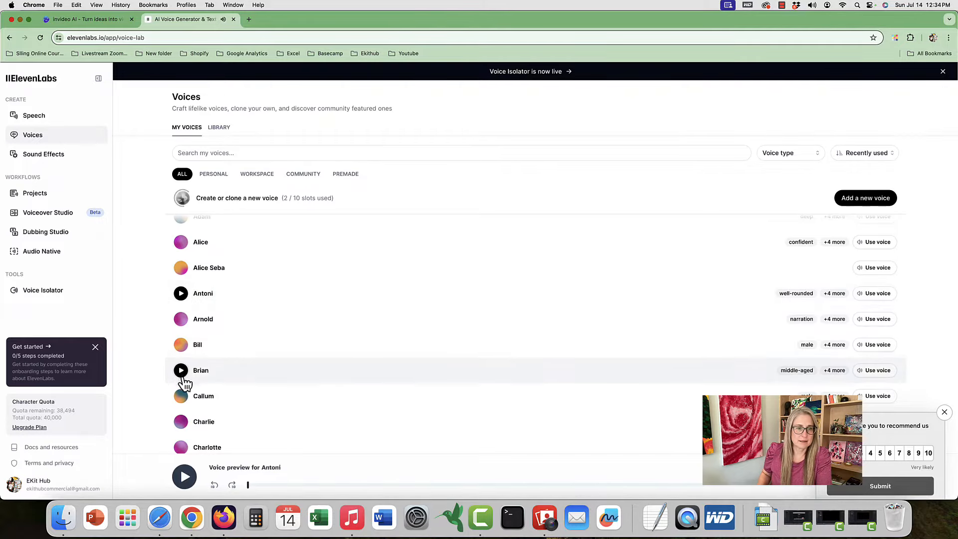
pyautogui.click(181, 371)
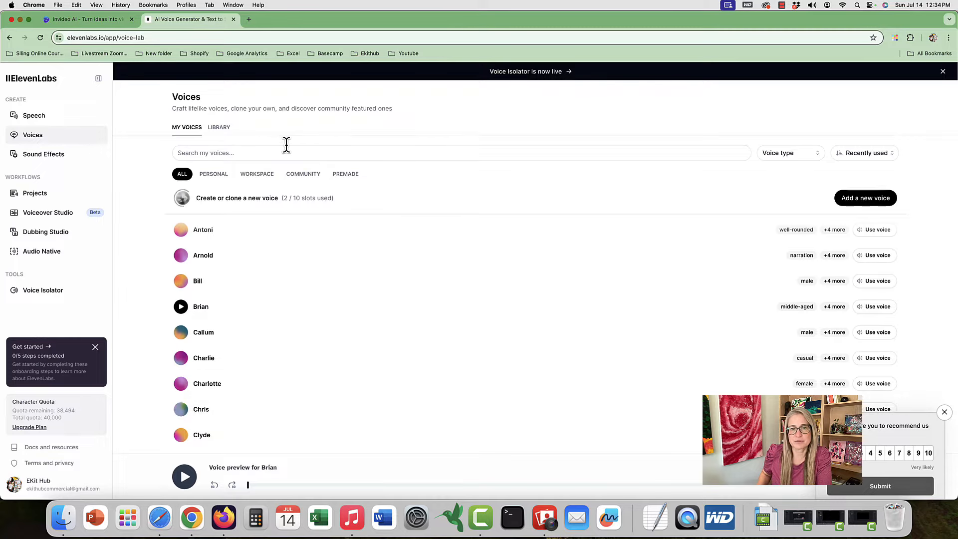
# Step: Check the Voice type dropdown options, then dismiss them
pyautogui.click(791, 153)
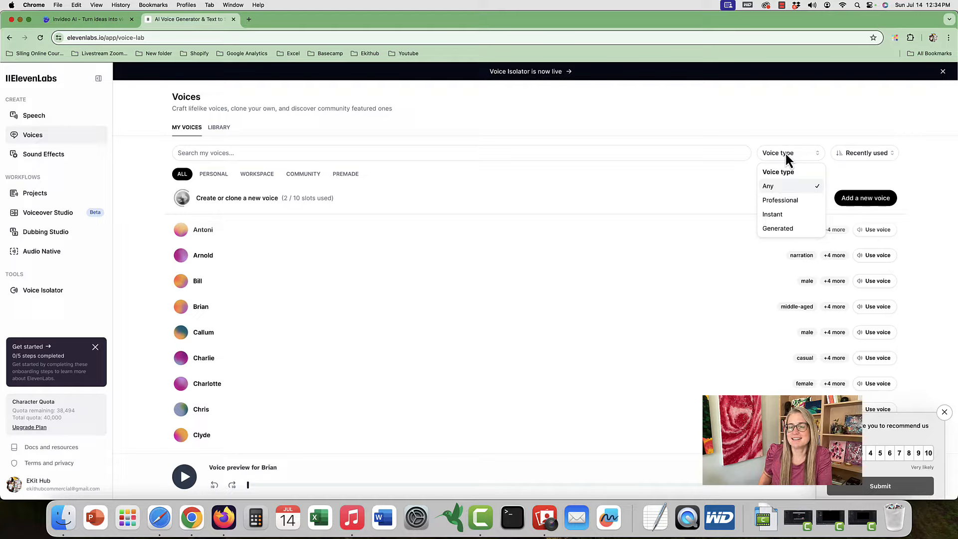
pyautogui.moveTo(640, 8)
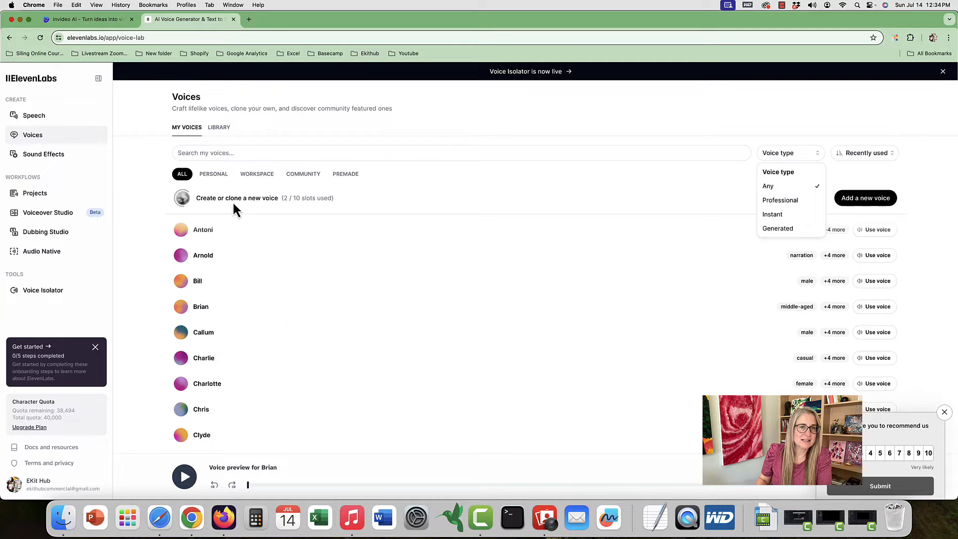
pyautogui.click(213, 174)
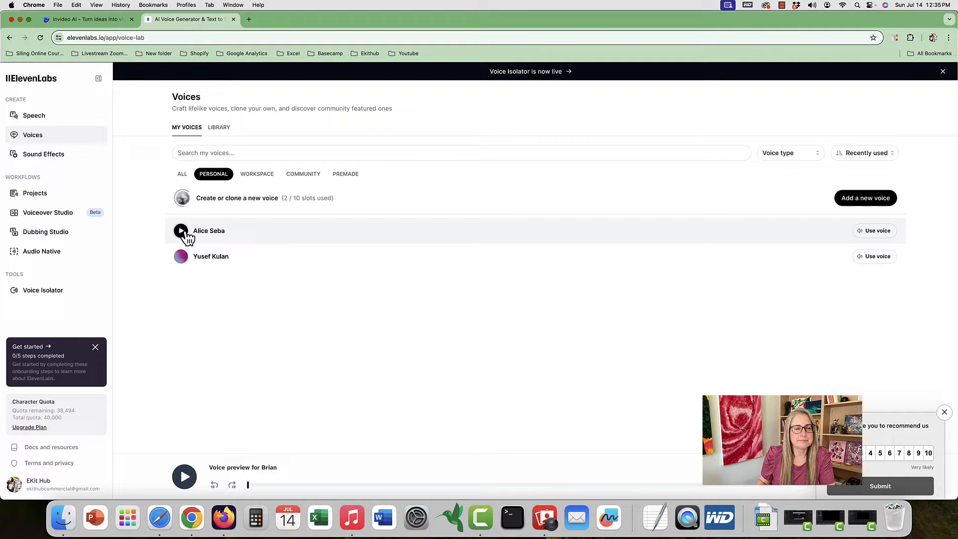
pyautogui.click(181, 230)
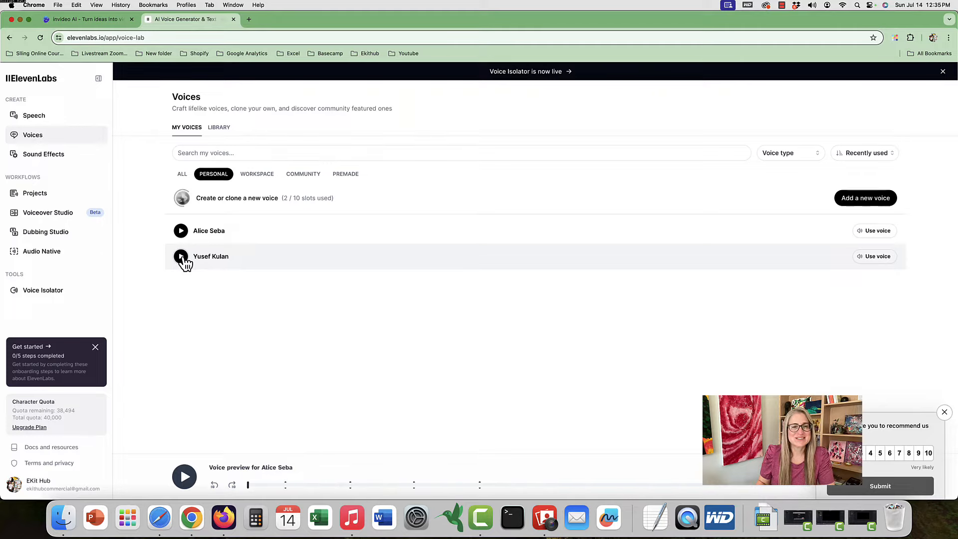
pyautogui.click(181, 256)
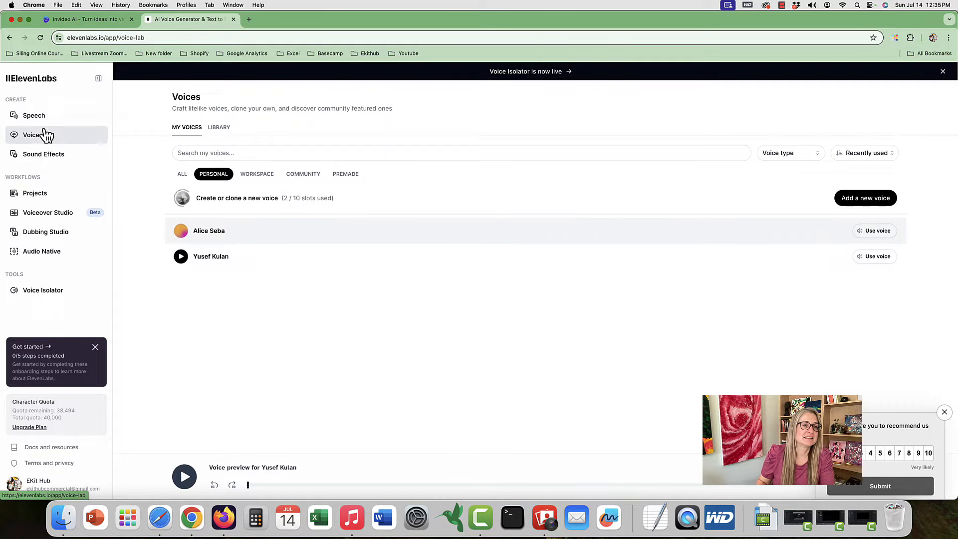
pyautogui.click(33, 116)
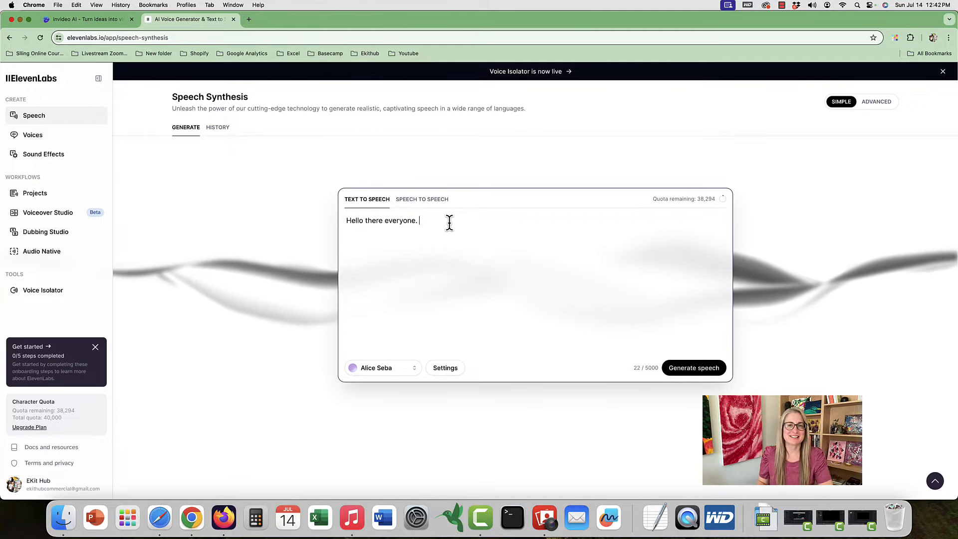
# Step: Browse the speech voice selector and preview the premade voice Bill
pyautogui.click(377, 367)
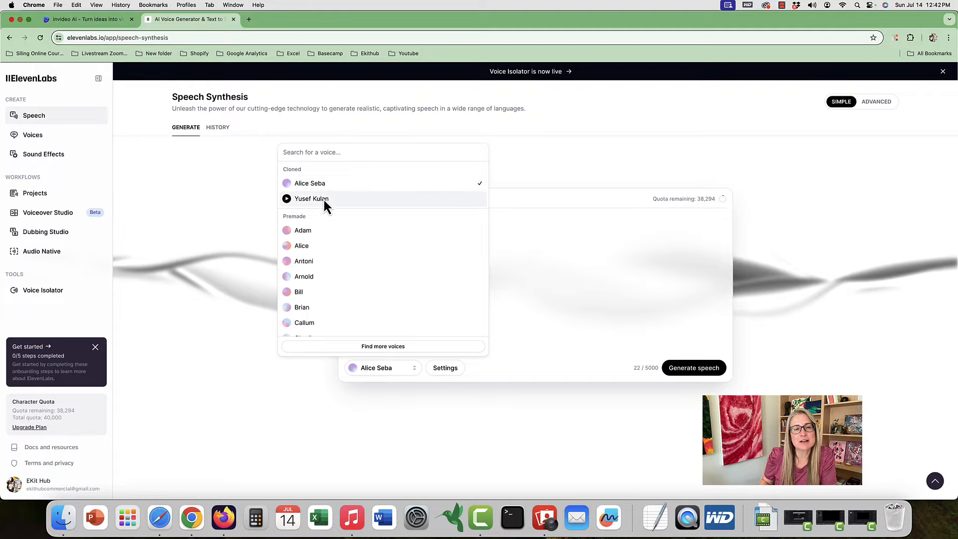
pyautogui.moveTo(300, 264)
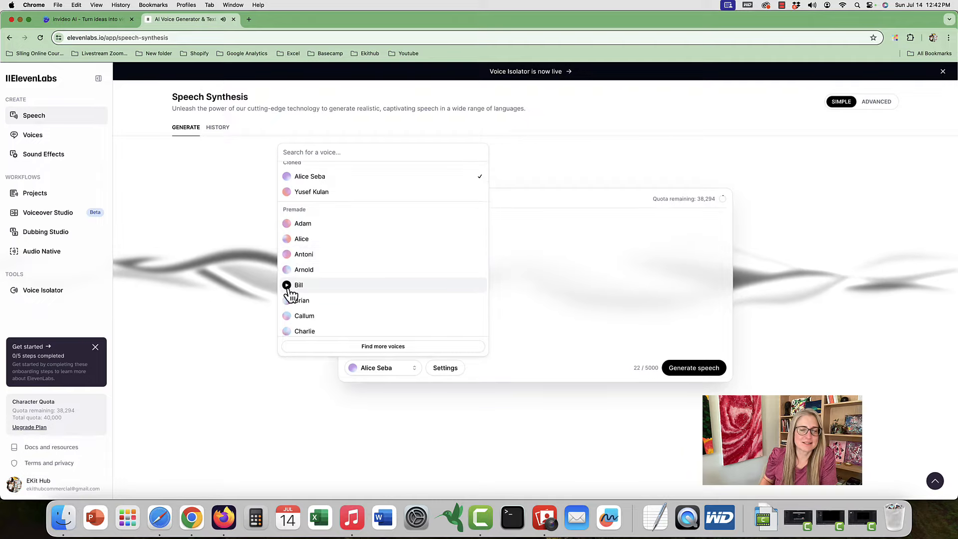
pyautogui.click(43, 154)
pyautogui.write('angry cat')
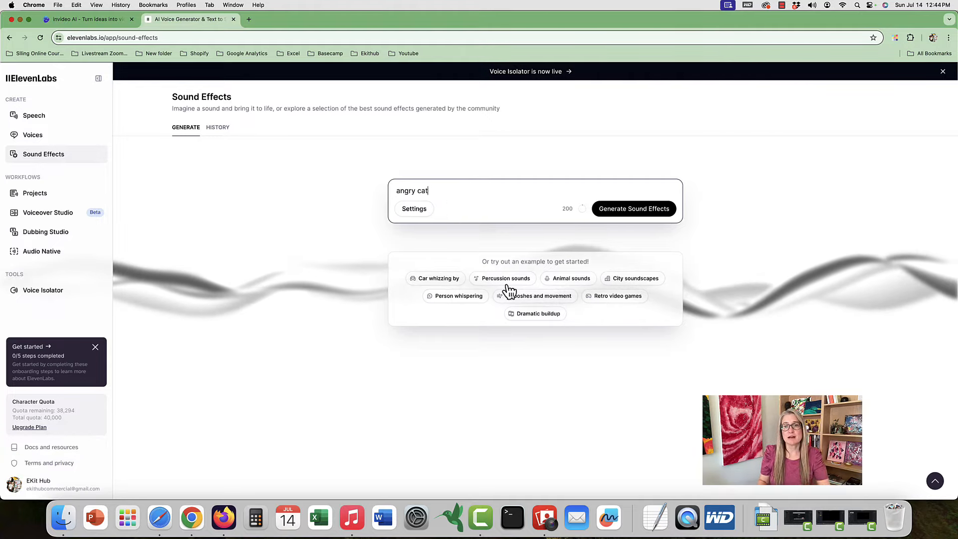
pyautogui.moveTo(440, 296)
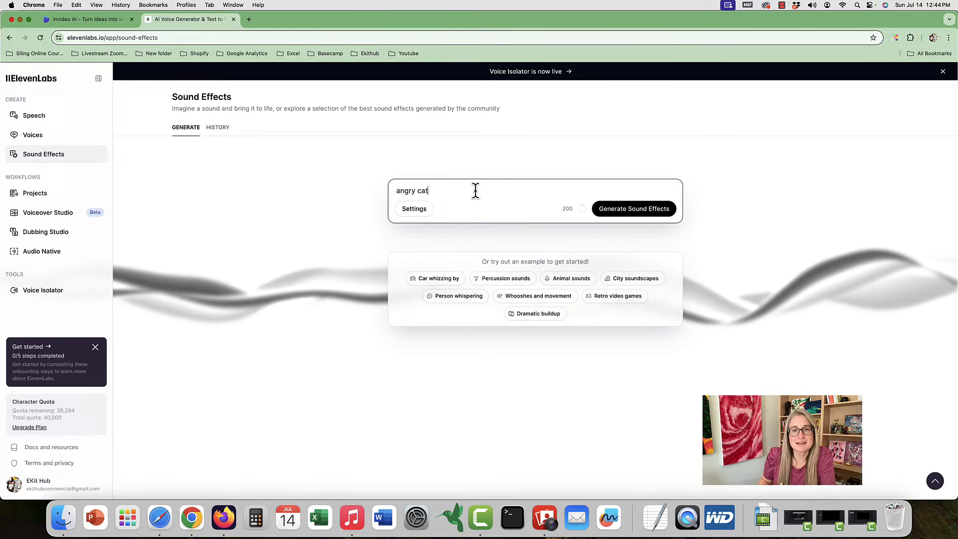
# Step: Generate angry cat sound effects, then play and pause the first generation
pyautogui.click(634, 208)
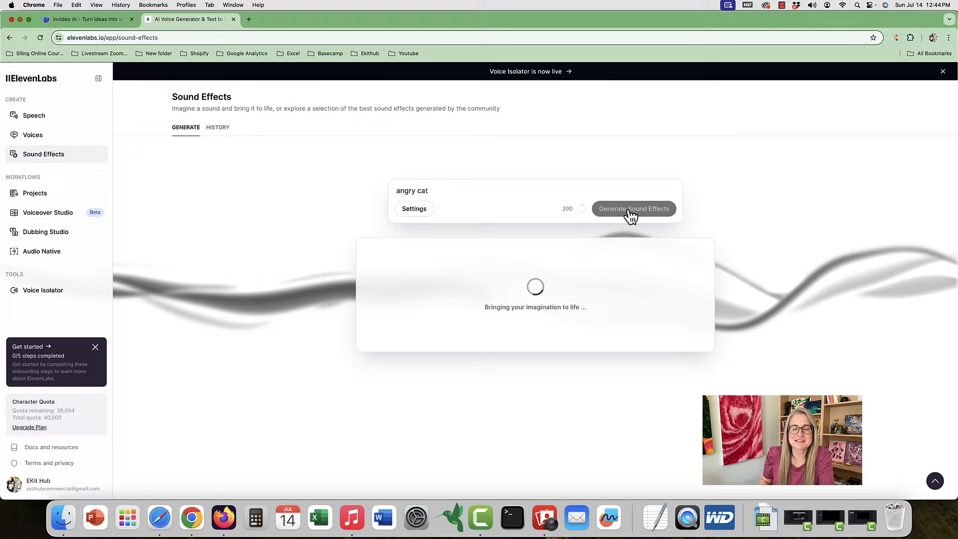
pyautogui.click(634, 208)
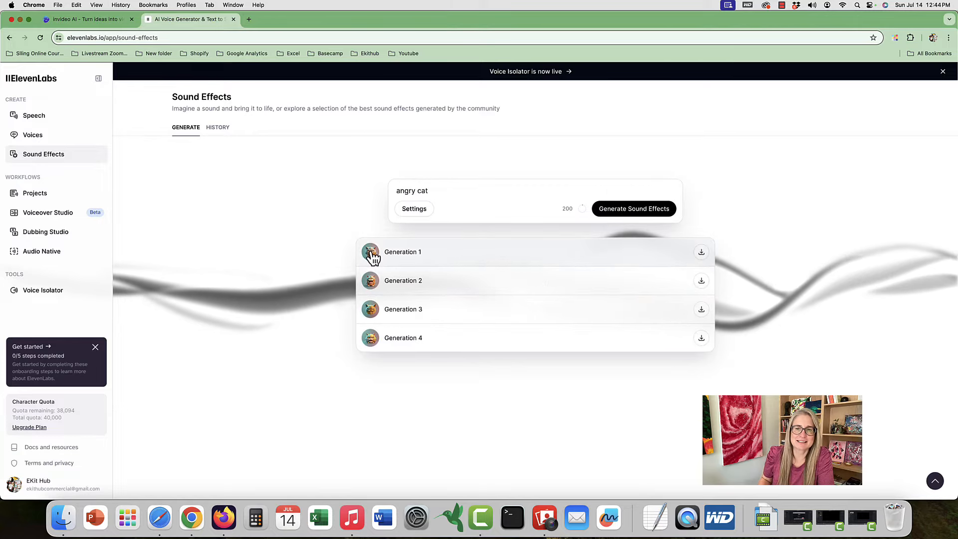
pyautogui.click(370, 251)
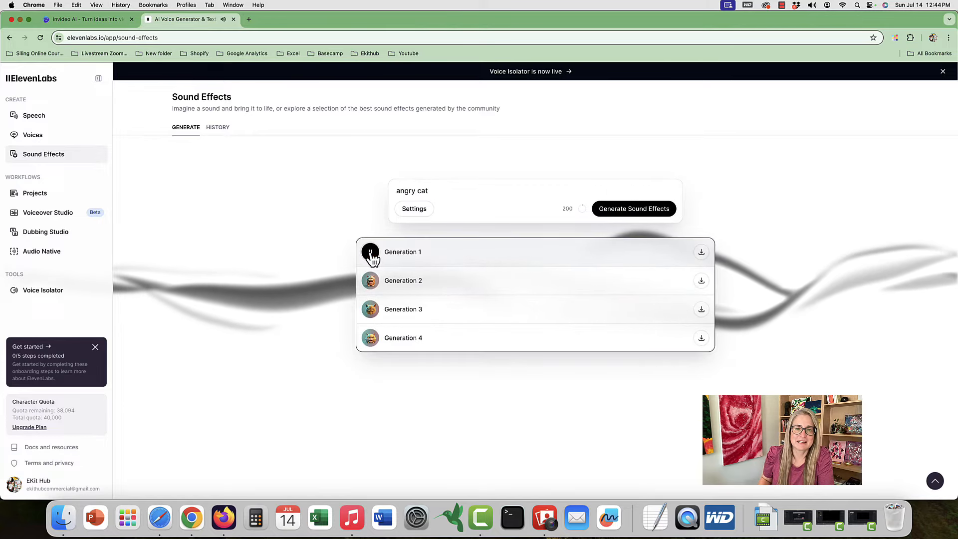
pyautogui.click(370, 281)
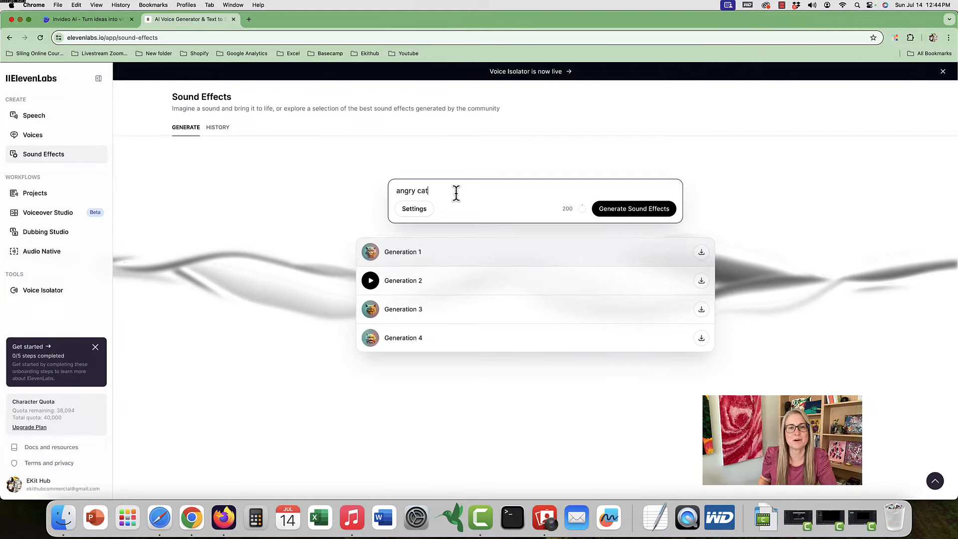
pyautogui.click(47, 212)
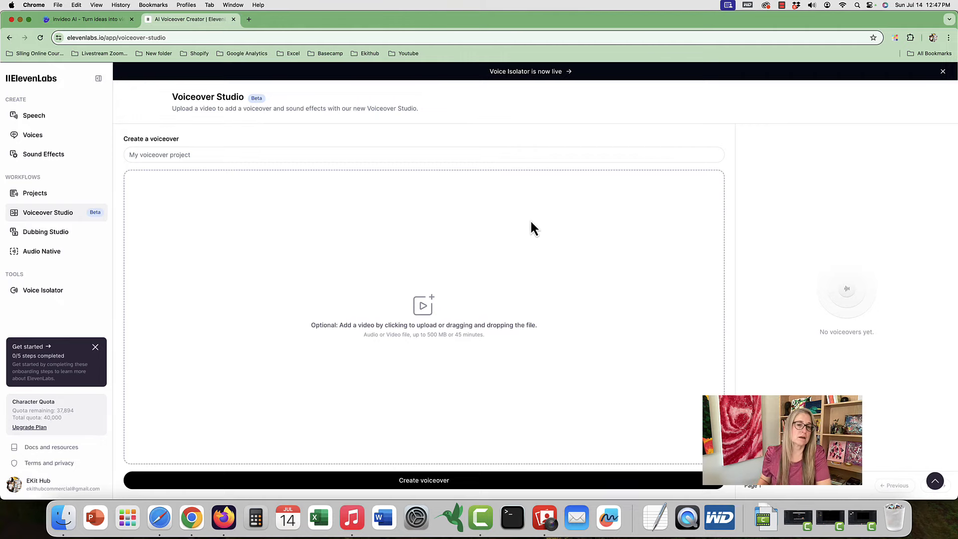
pyautogui.moveTo(46, 232)
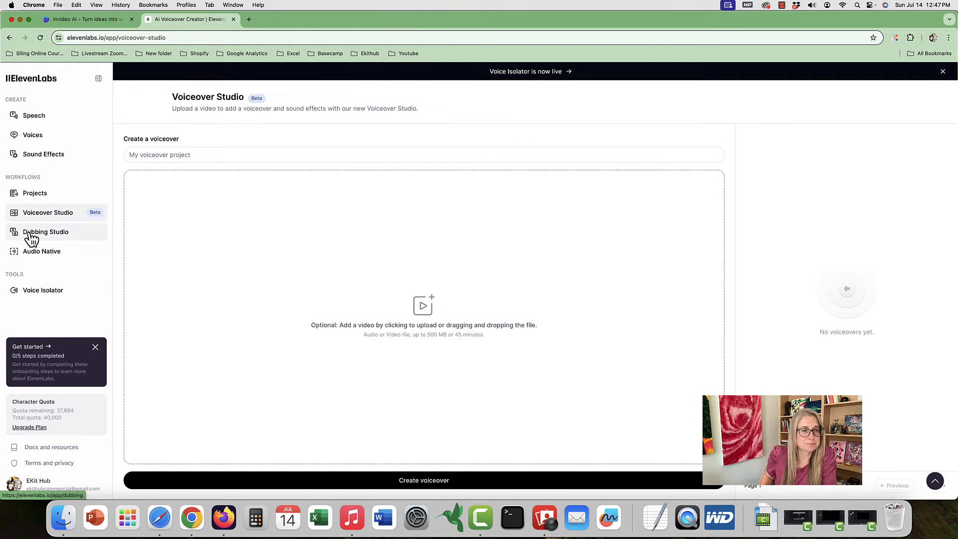
# Step: View the Dubbing Studio page, then the upgrade-locked Audio Native page
pyautogui.click(45, 232)
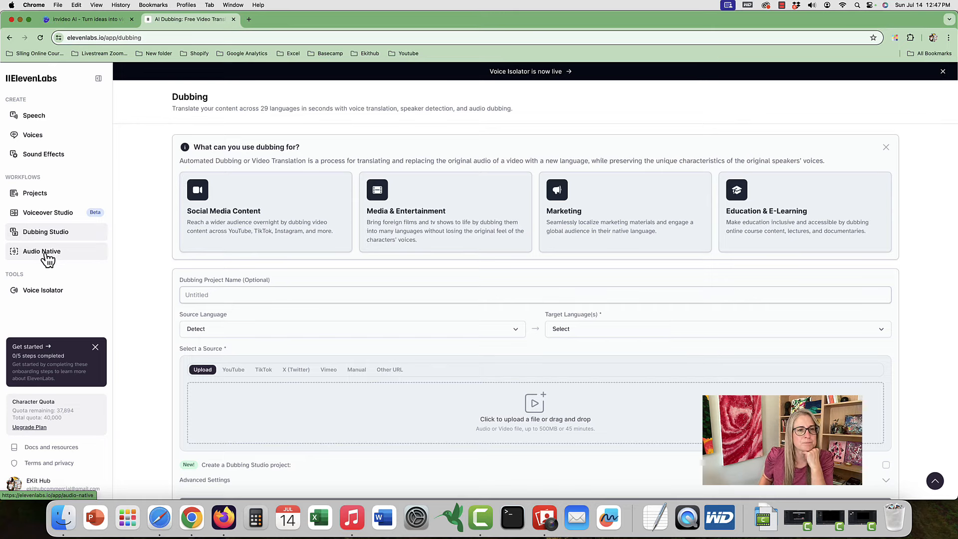
pyautogui.click(42, 252)
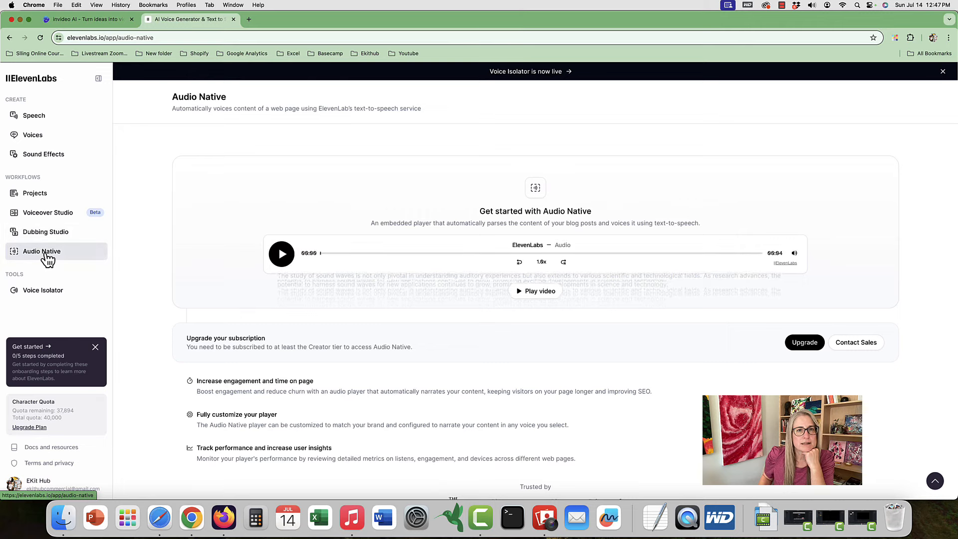